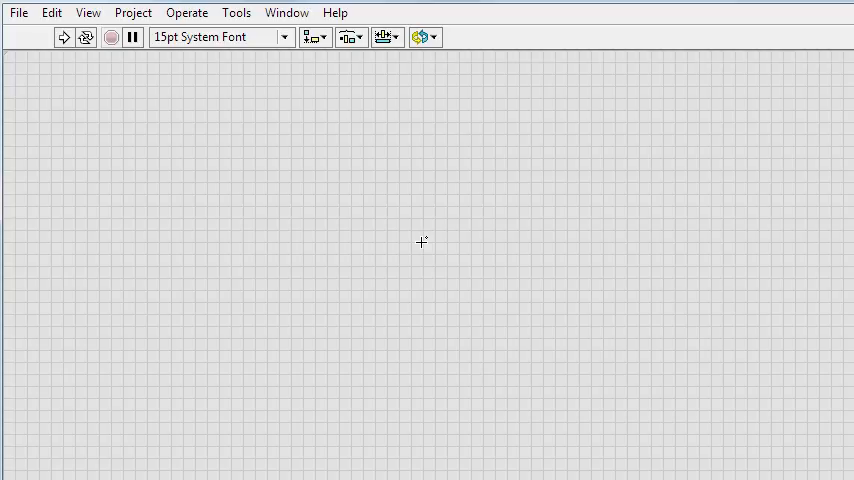
- Drop an XY Graph from the Modern > Graph controls onto the front panel
right_click(420, 240)
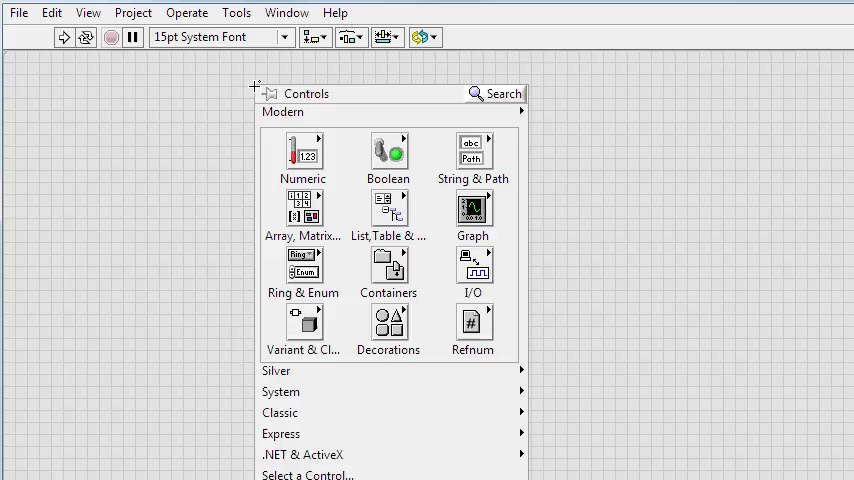
left_click(472, 210)
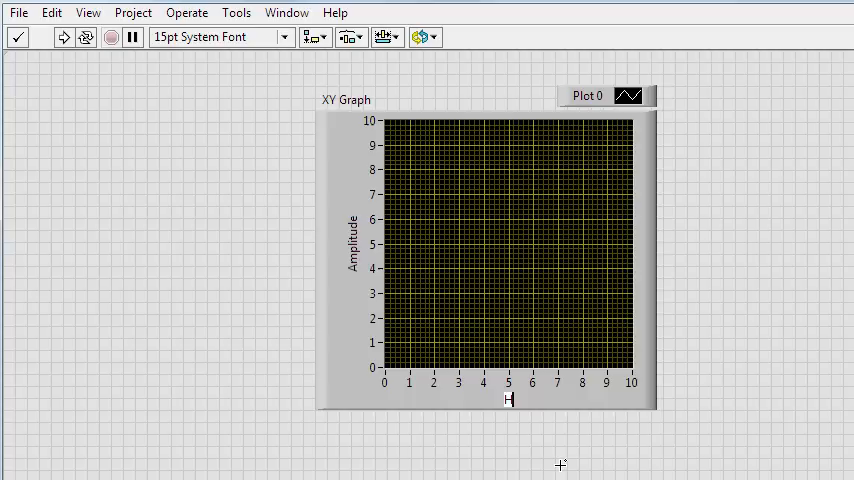
- Label the X axis 'Hertz' and add a marker via X Scale > Add Marker
type("Hertz")
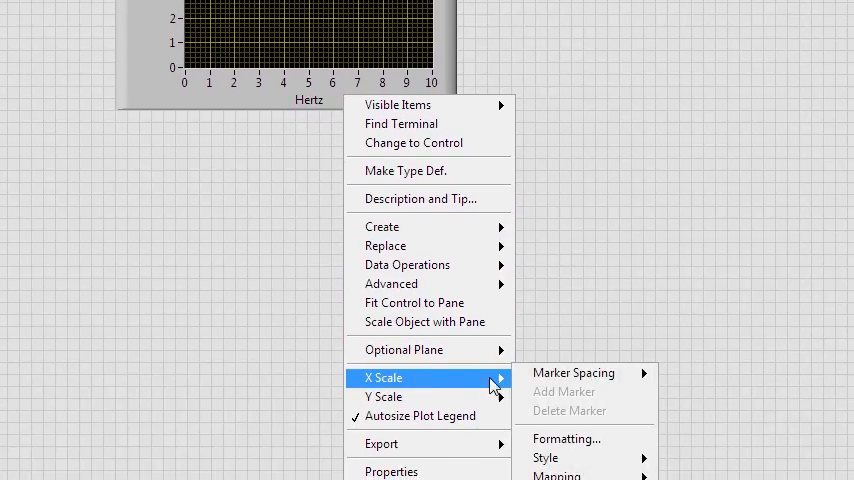
left_click(690, 400)
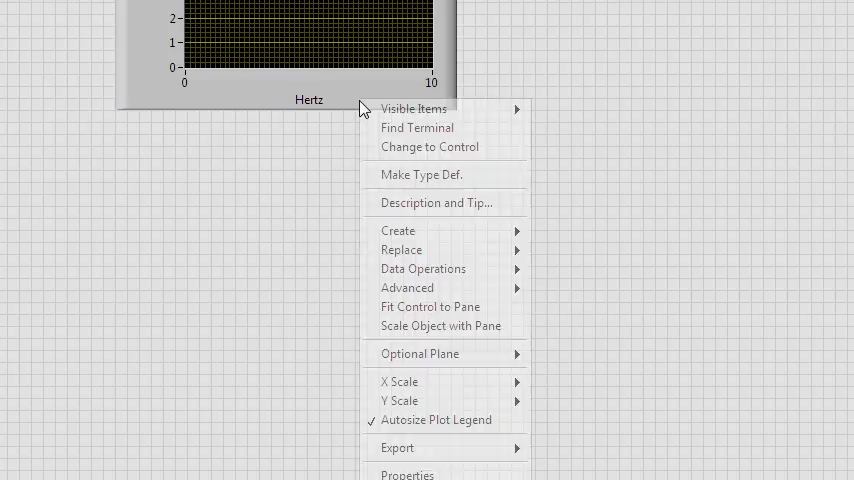
mouse_move(400, 380)
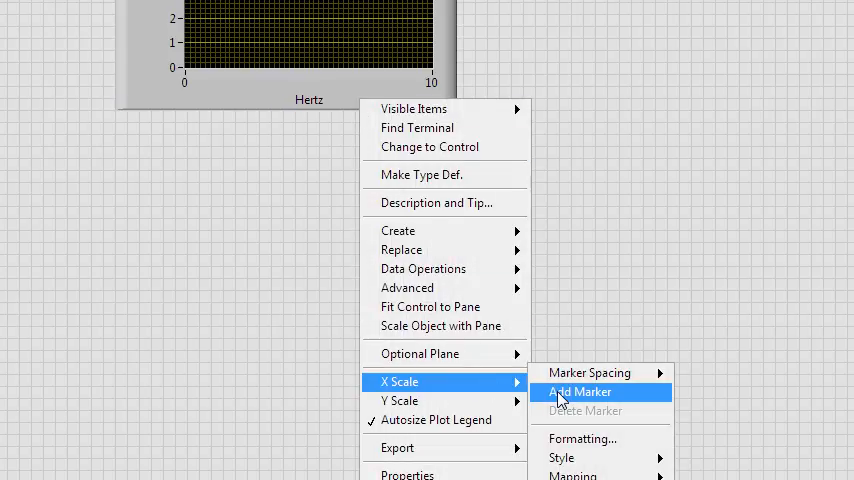
left_click(580, 392)
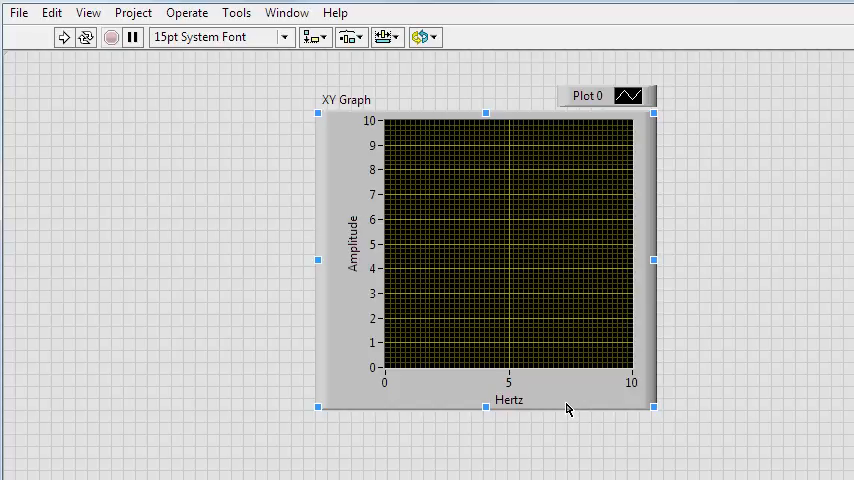
mouse_move(548, 430)
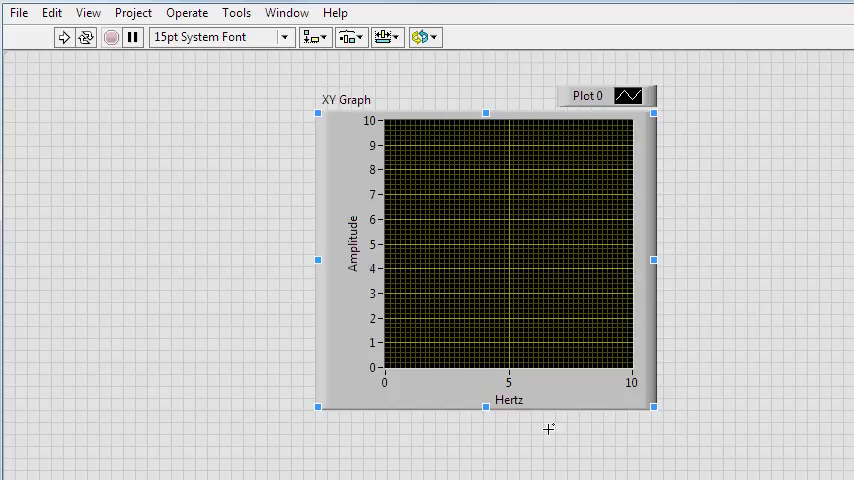
left_click(548, 430)
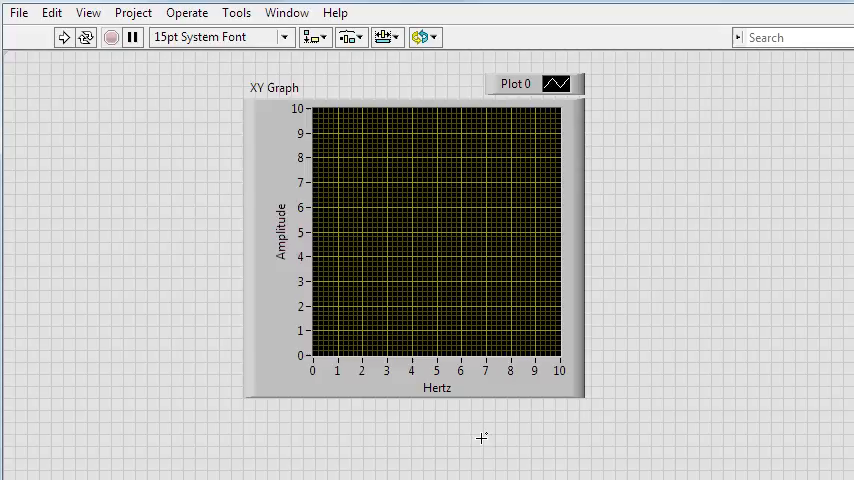
- Create a property node for the XY Graph's X Scale Marker Values[] on the diagram
right_click(412, 244)
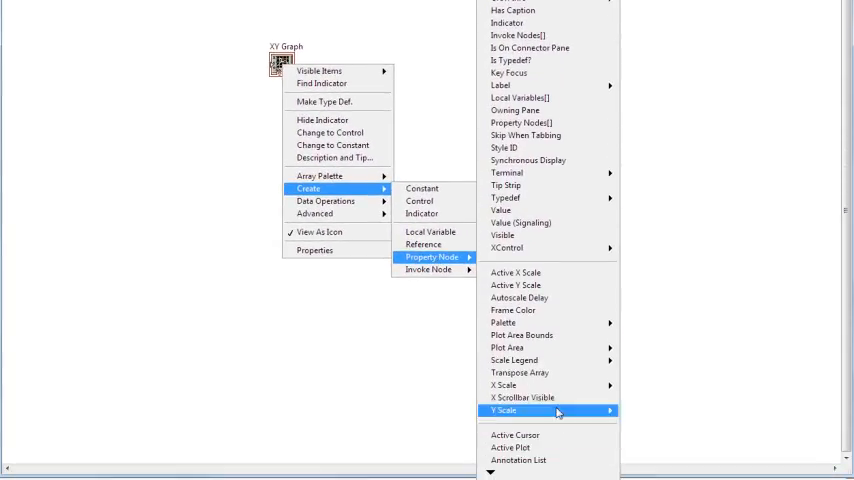
mouse_move(504, 384)
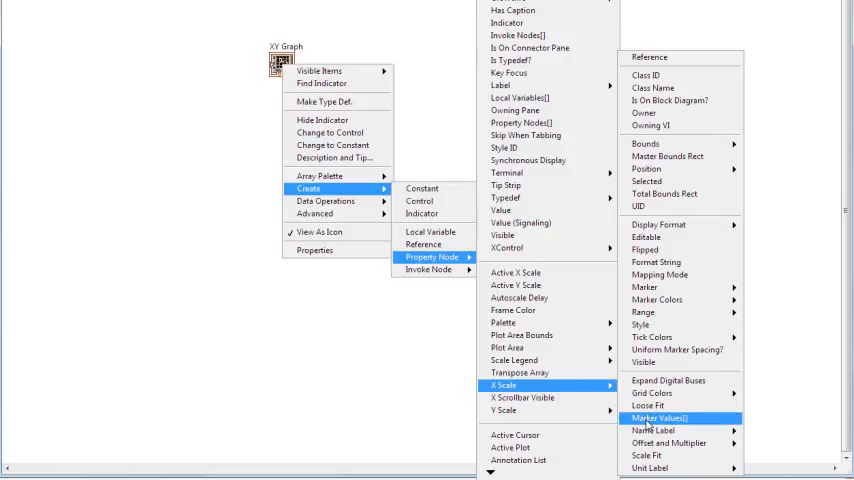
left_click(656, 416)
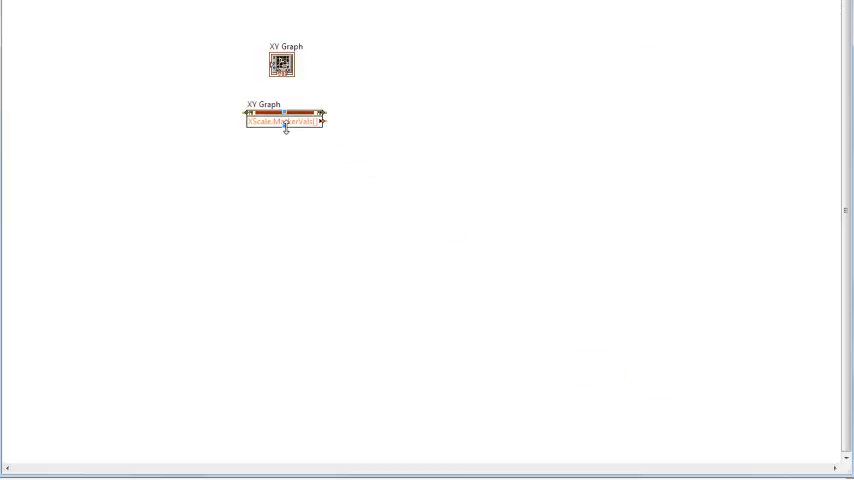
right_click(284, 122)
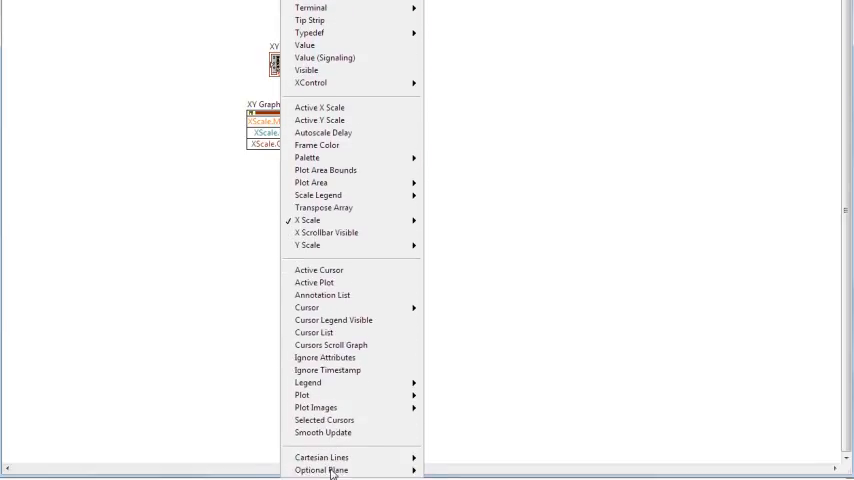
mouse_move(350, 220)
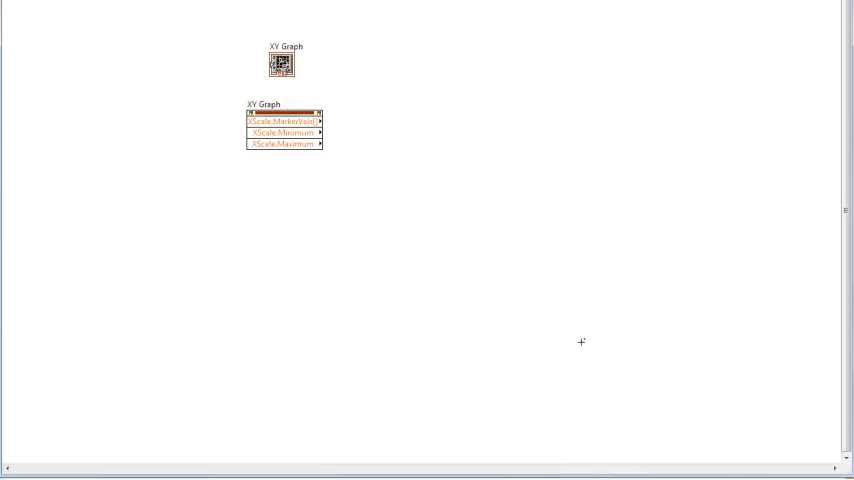
- Add elements for X Scale Range Minimum and Maximum to the property node
right_click(284, 120)
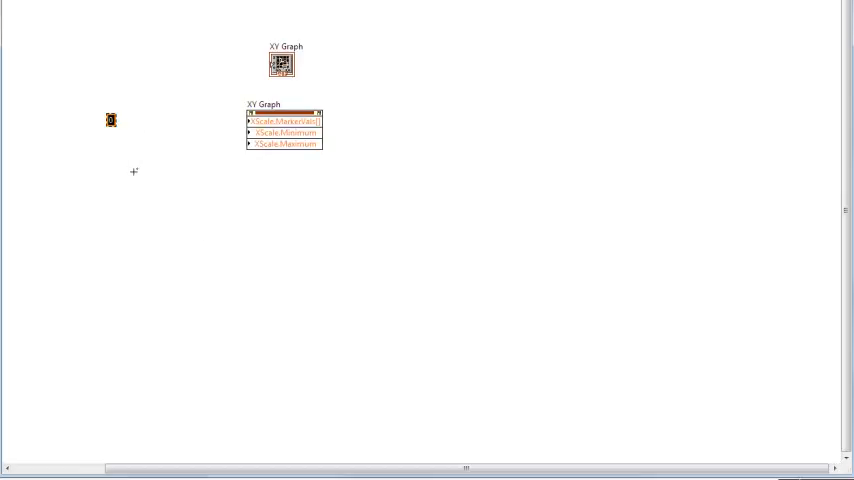
- Add constants 9000000 and 5000, change the node to Write All and wire the marker values
type("9000000")
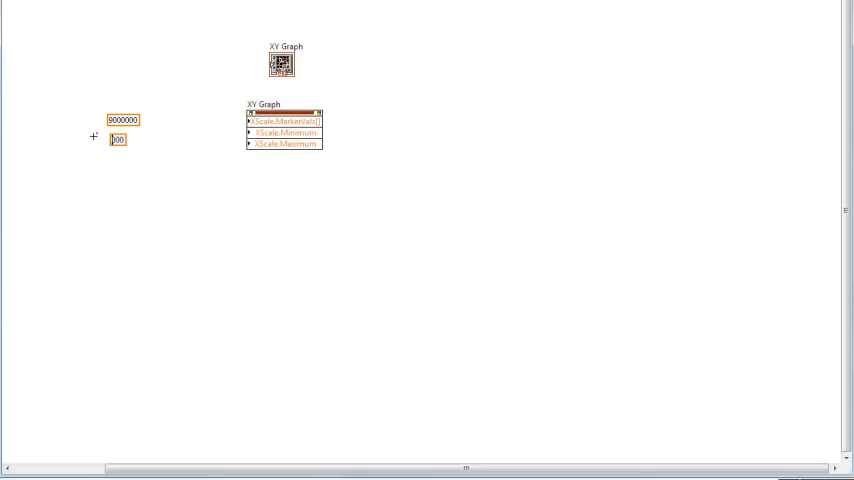
type("5000")
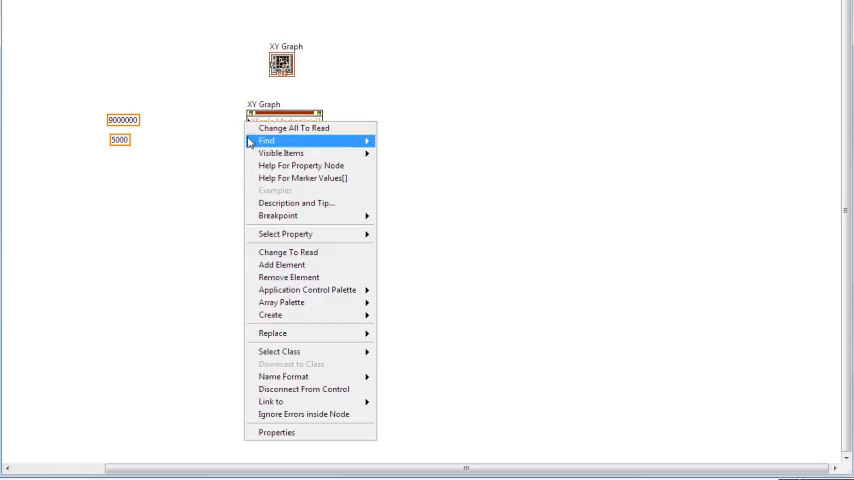
left_click(280, 302)
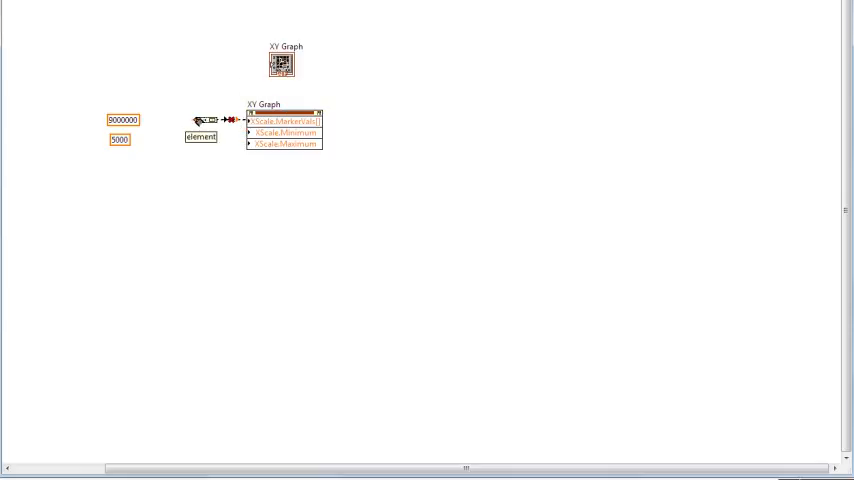
right_click(204, 120)
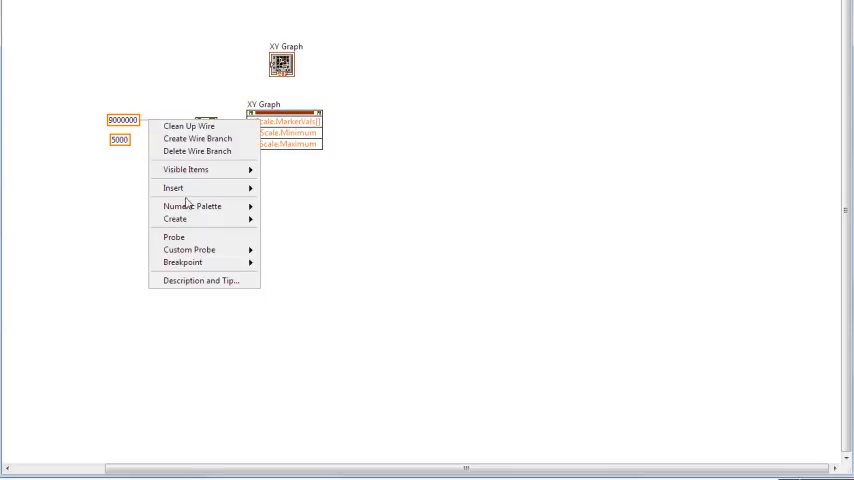